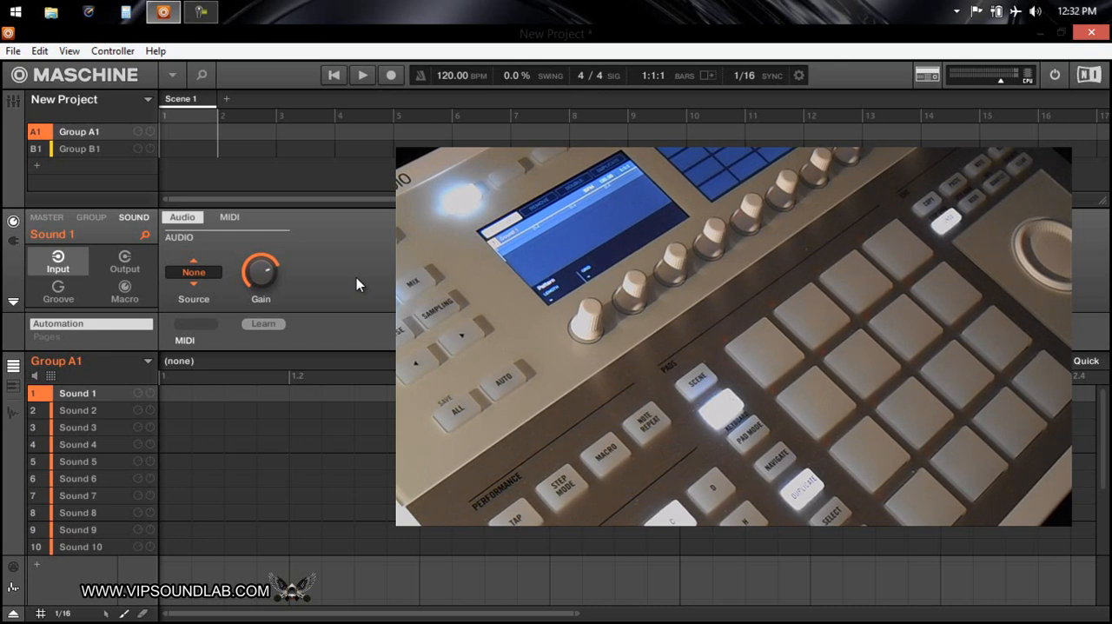
pyautogui.moveTo(54, 354)
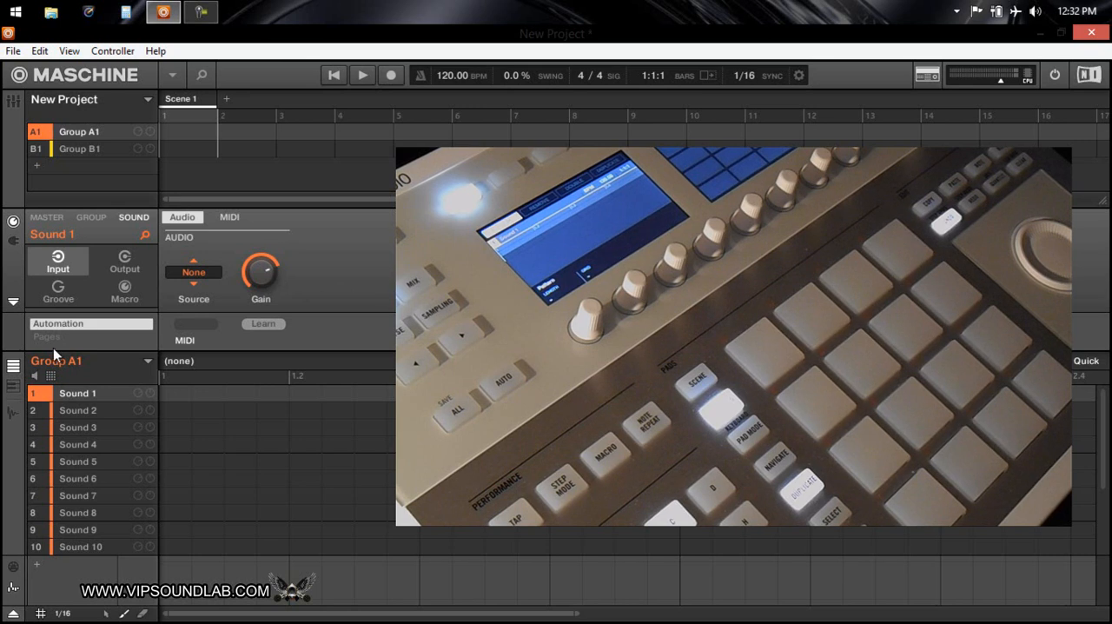
# Switch Group A1 to its pad grid, showing Sound 1 keyed to C3 with no choke or link
pyautogui.click(51, 375)
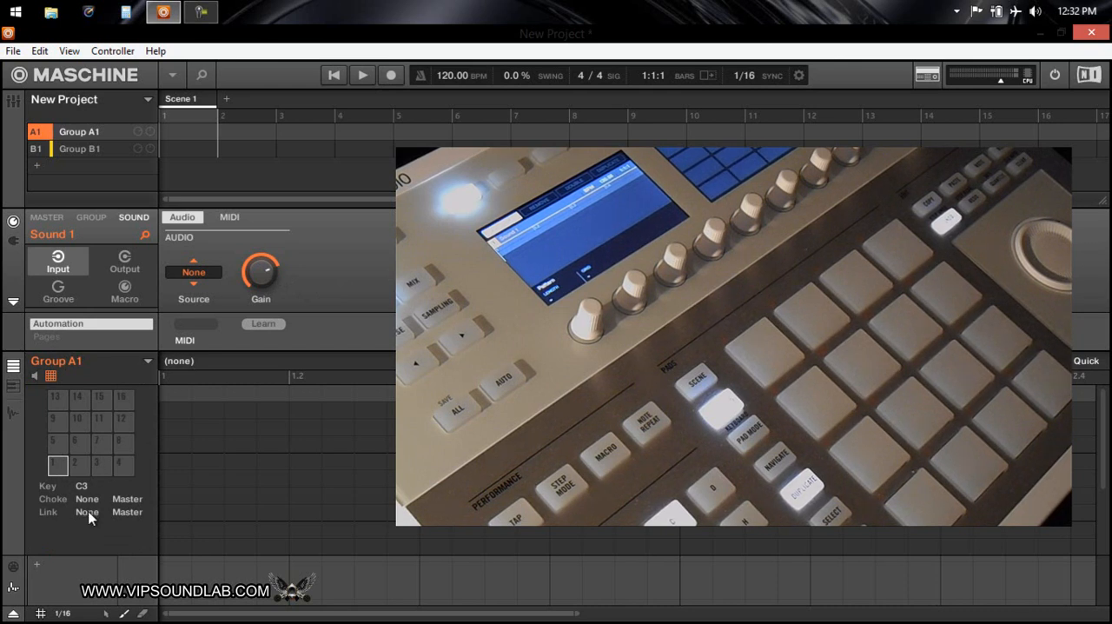
pyautogui.moveTo(42, 375)
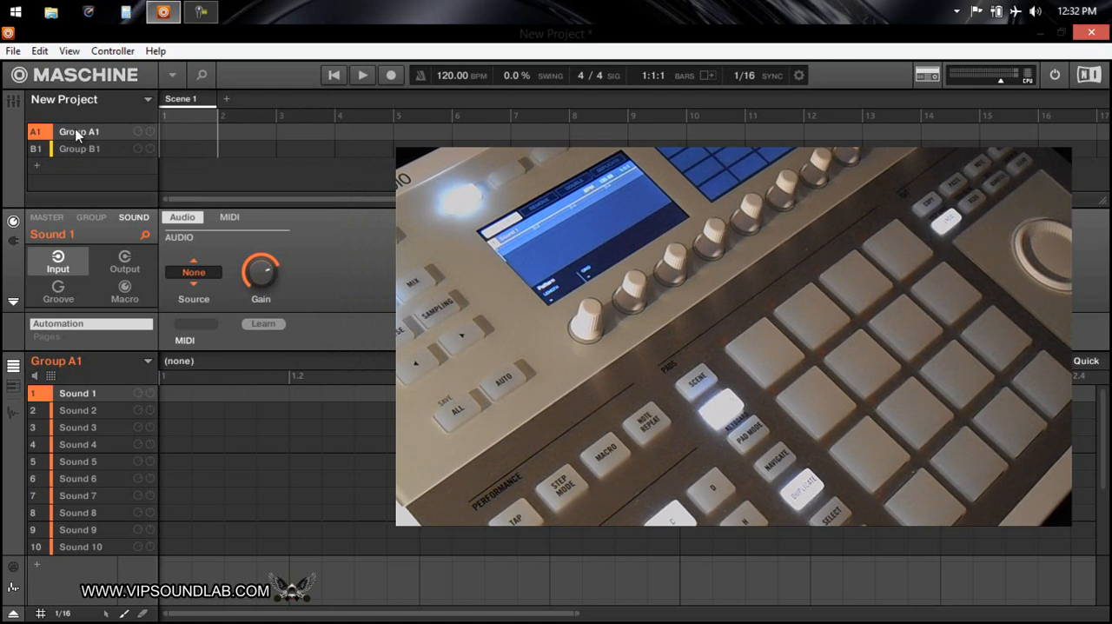
pyautogui.moveTo(94, 155)
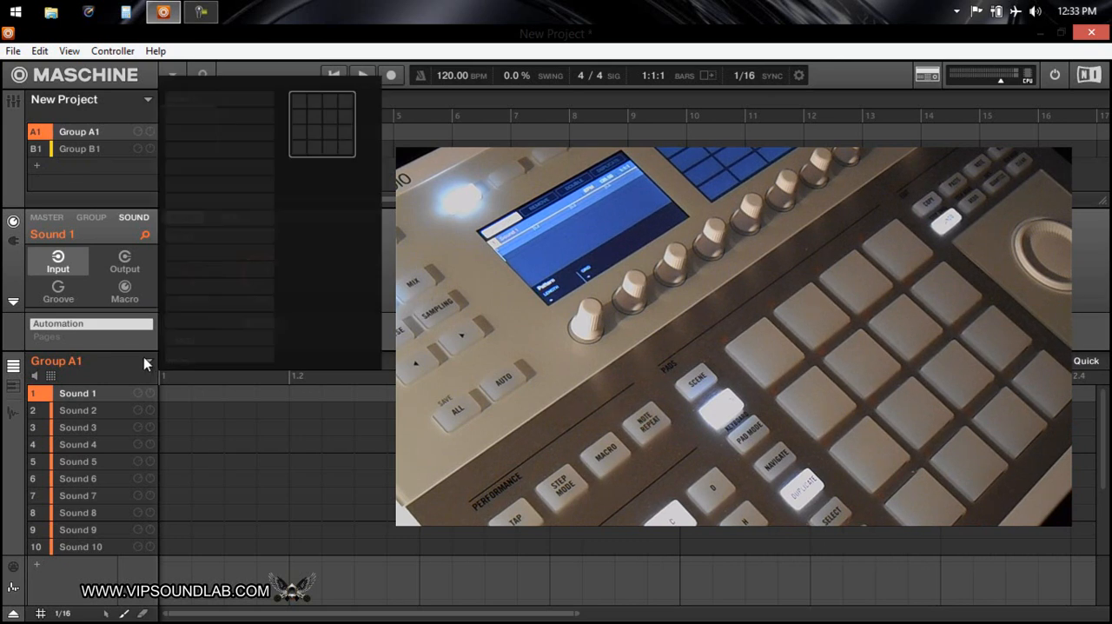
# Page through the group banks to select Group H1 and list its Sounds 1–10
pyautogui.click(79, 149)
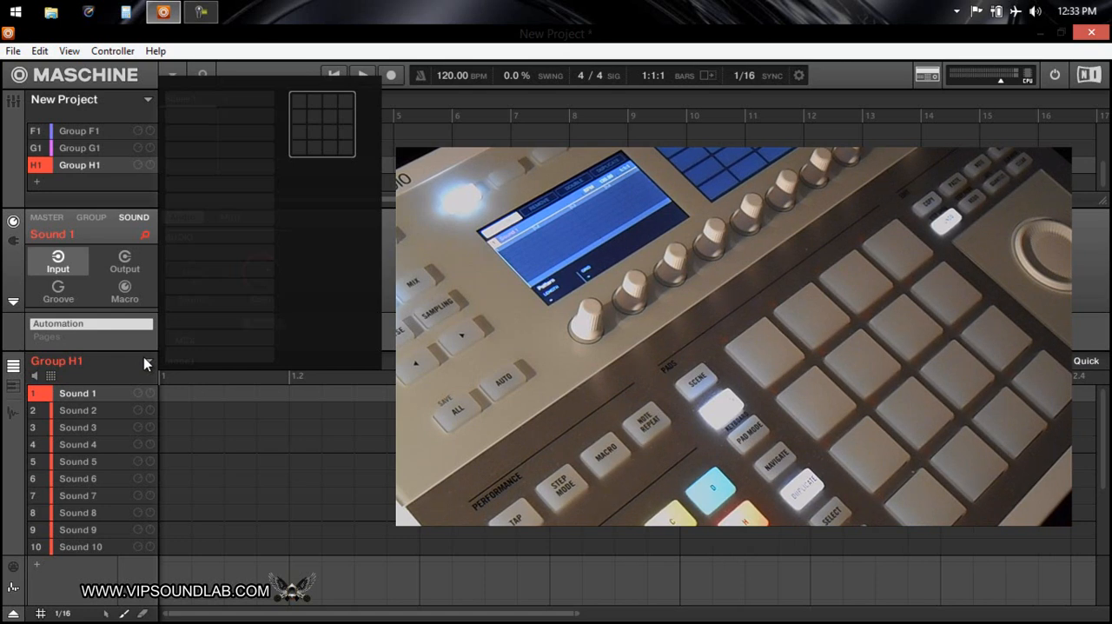
pyautogui.moveTo(143, 244)
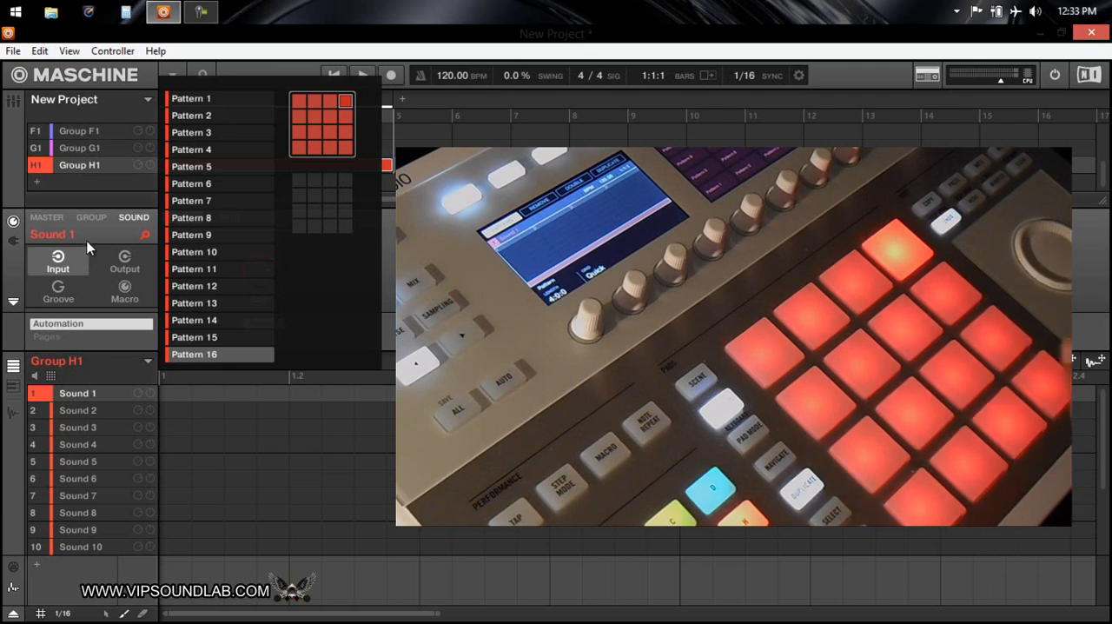
pyautogui.moveTo(98, 135)
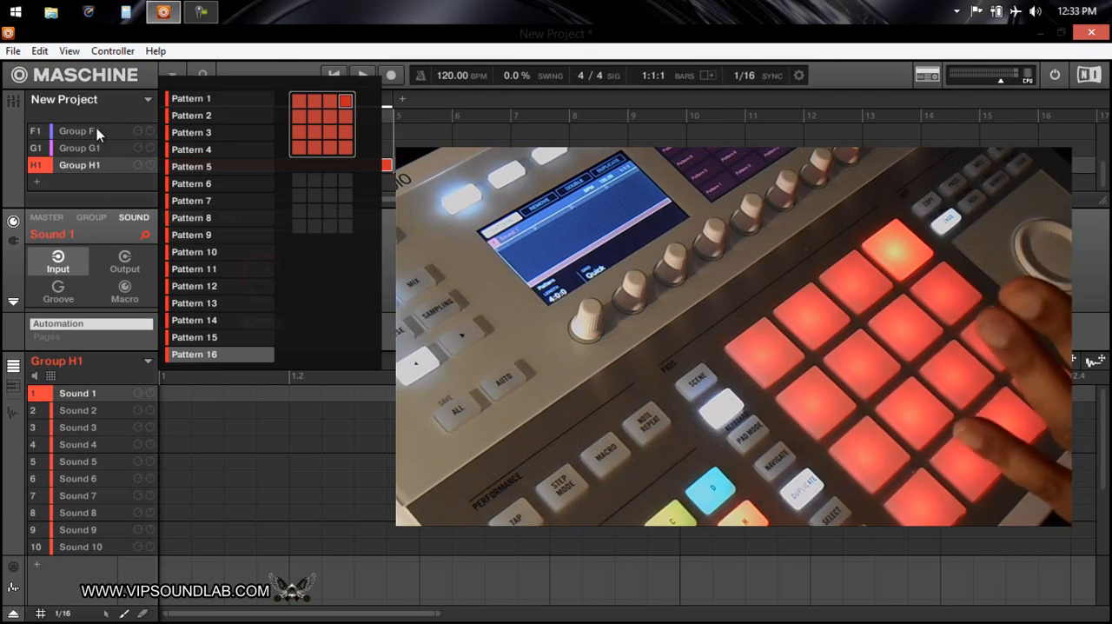
pyautogui.moveTo(61, 361)
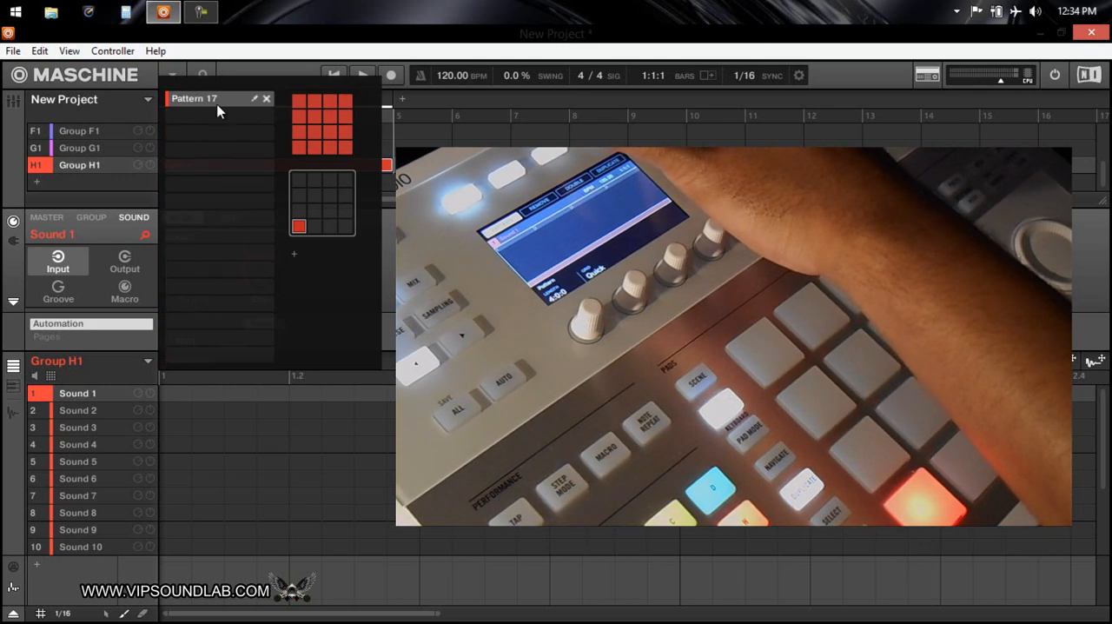
pyautogui.moveTo(319, 227)
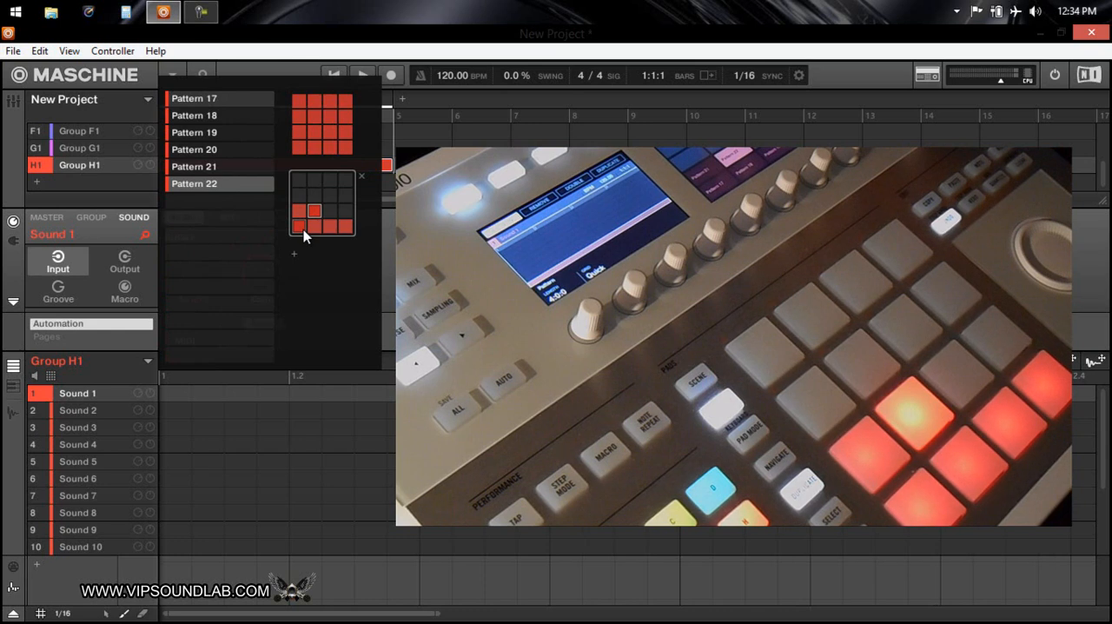
# Scroll Group H1's pattern view up and down to review Patterns 17–22
pyautogui.scroll(3)
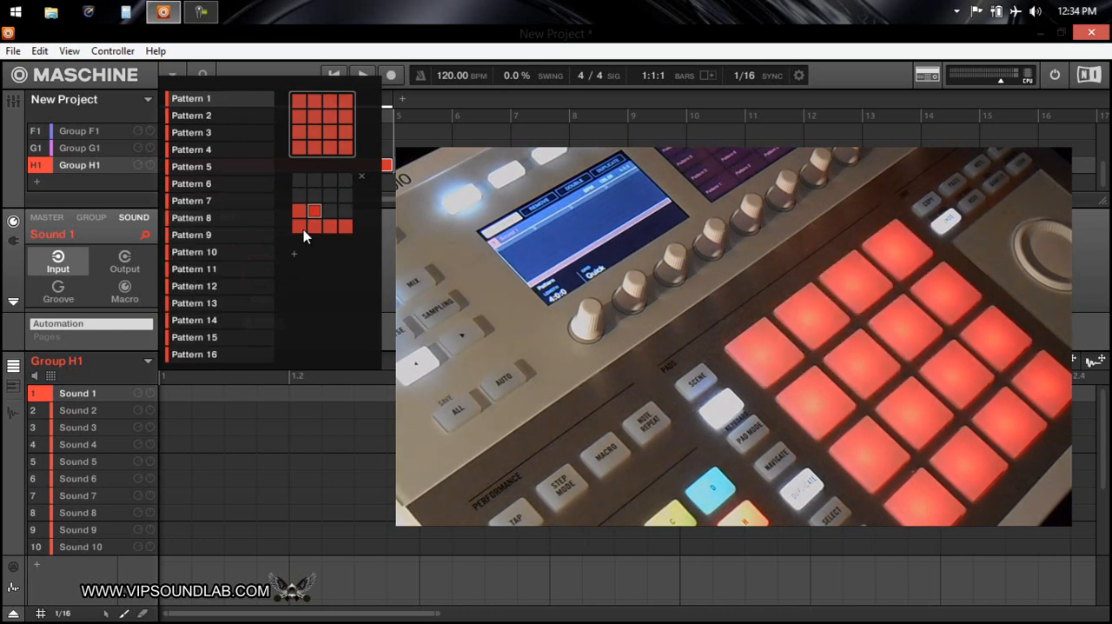
pyautogui.scroll(-3)
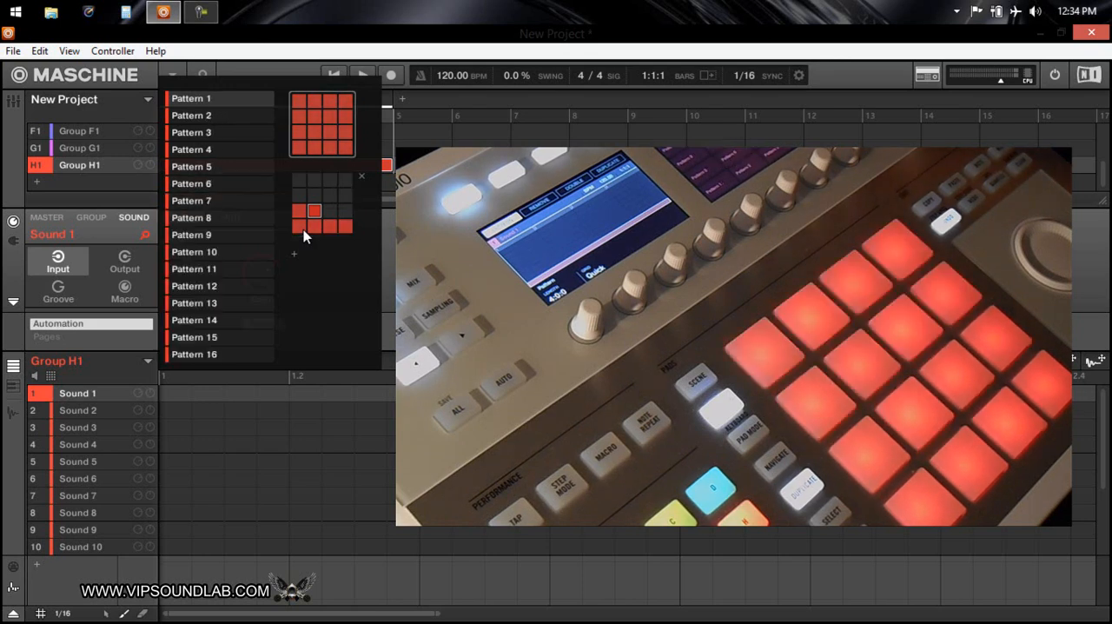
pyautogui.scroll(-3)
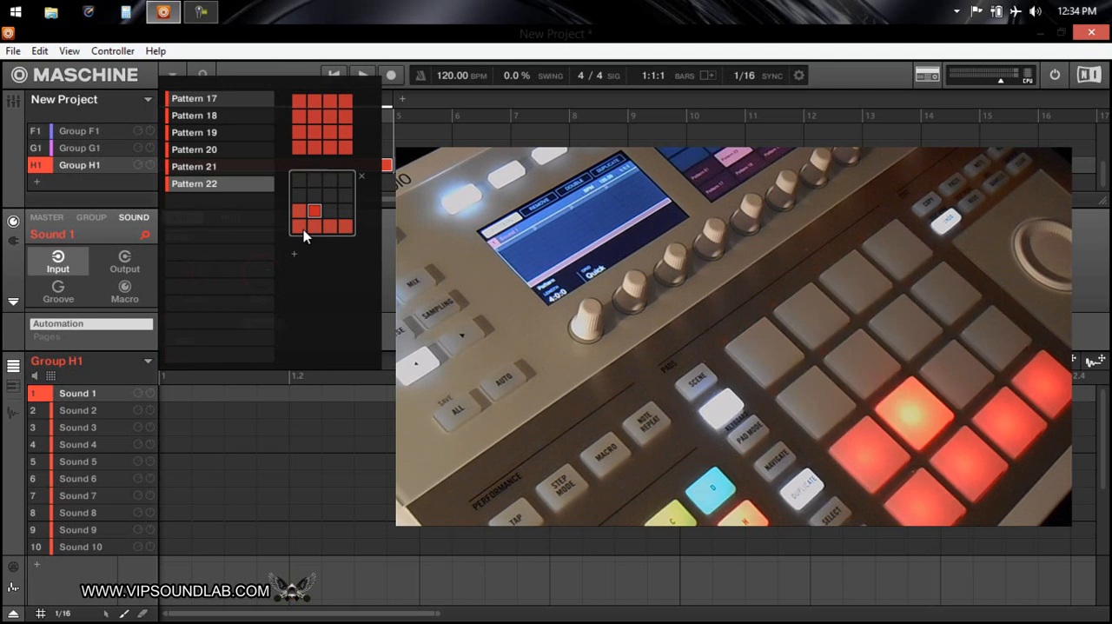
pyautogui.scroll(3)
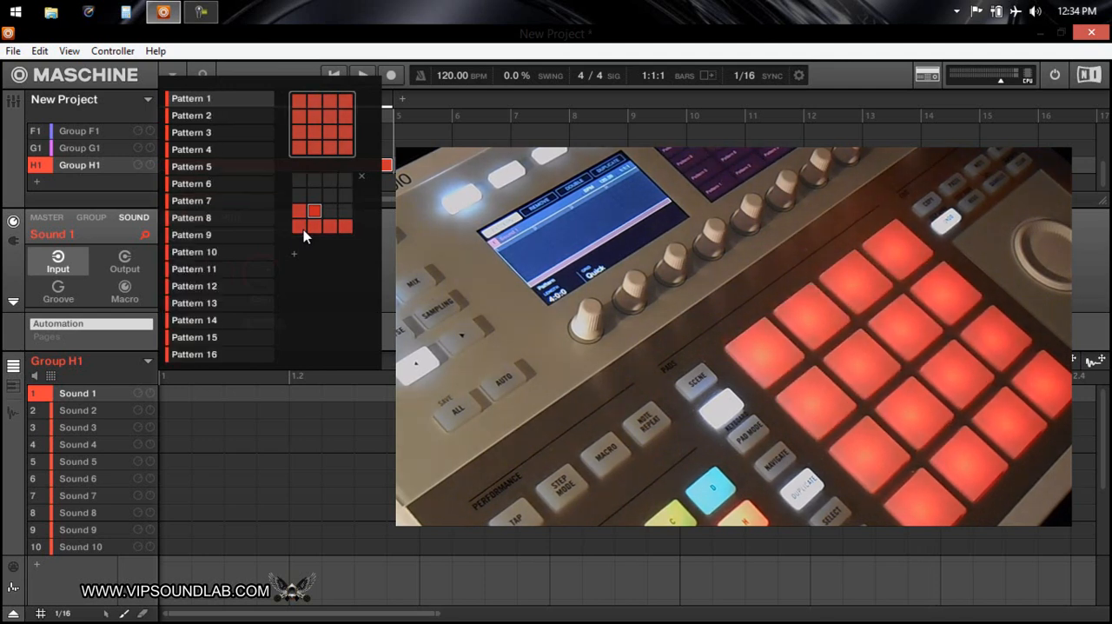
pyautogui.moveTo(218, 286)
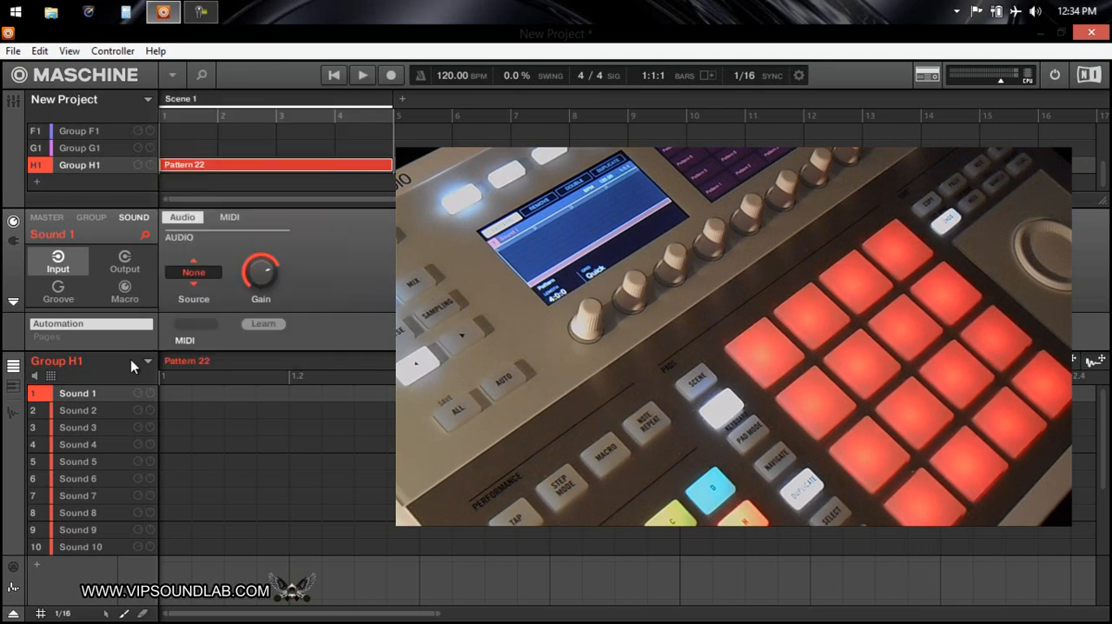
pyautogui.moveTo(84, 397)
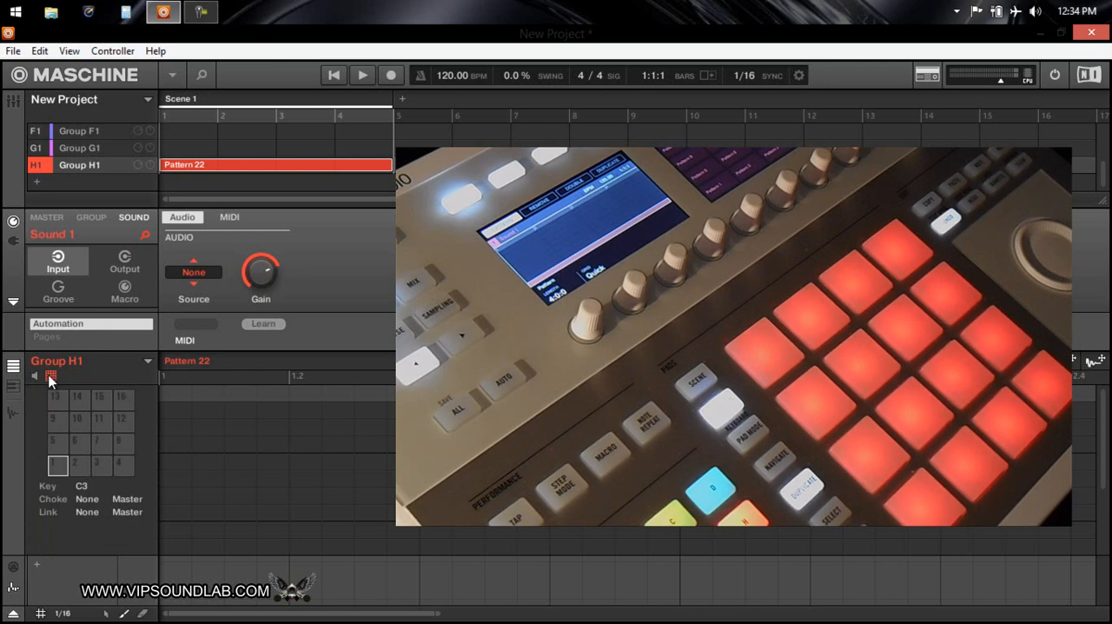
# Add groups into the second bank and scroll through Groups A2–H2 after Group H1
pyautogui.click(51, 374)
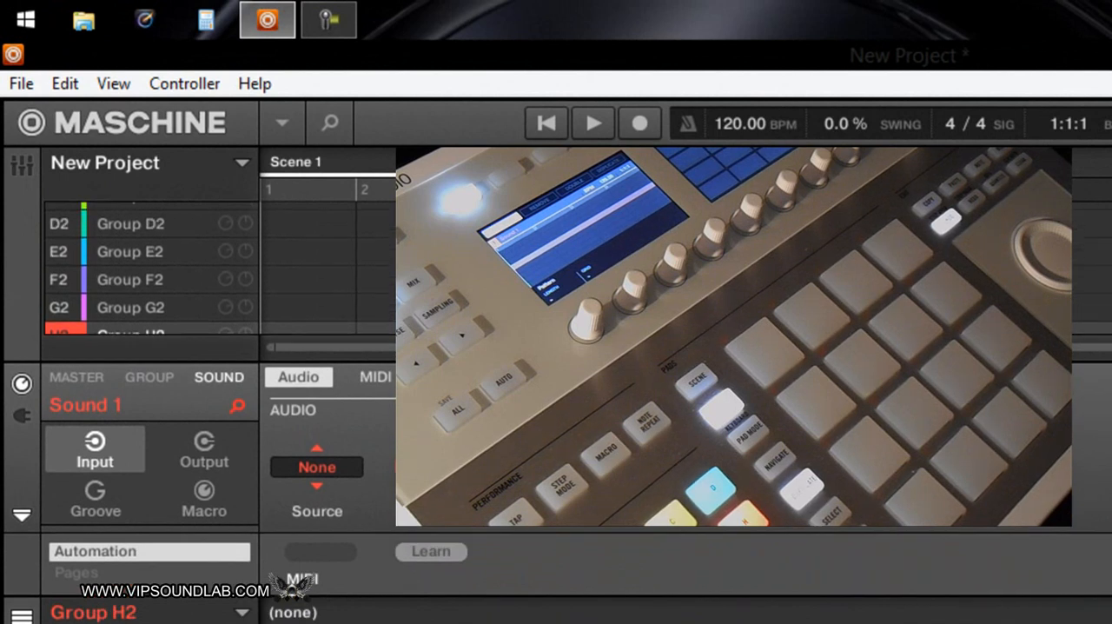
pyautogui.scroll(3)
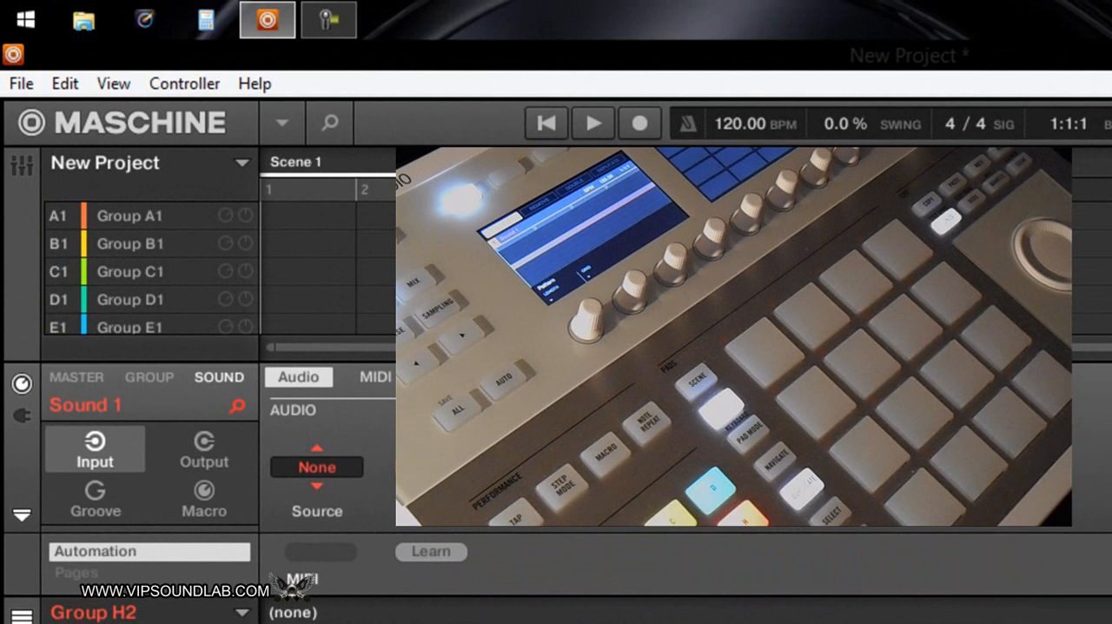
pyautogui.scroll(-3)
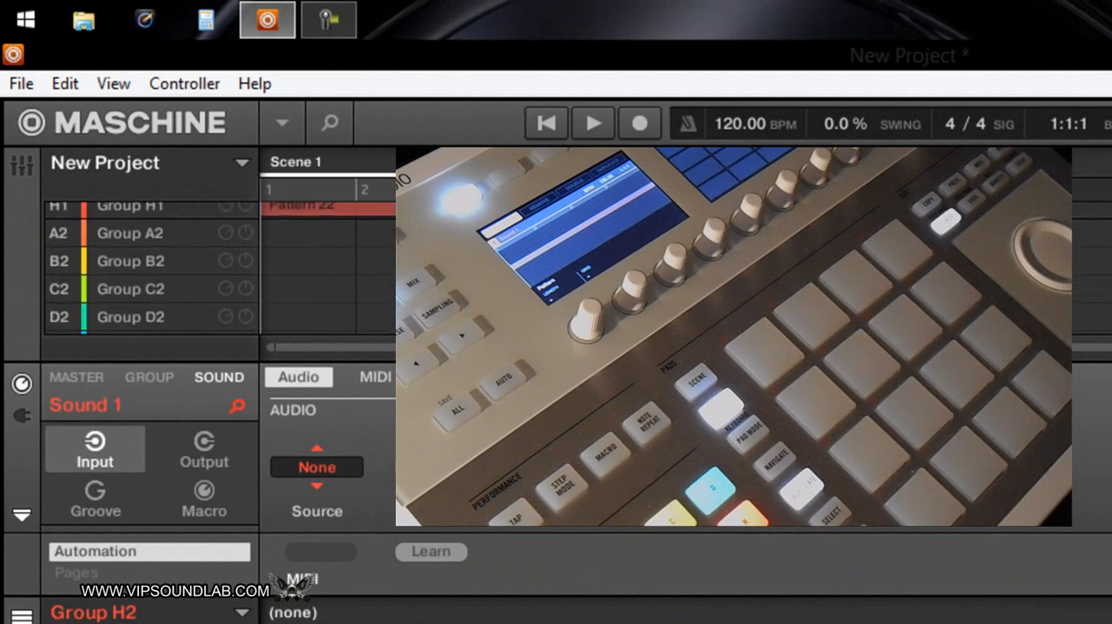
pyautogui.moveTo(165, 248)
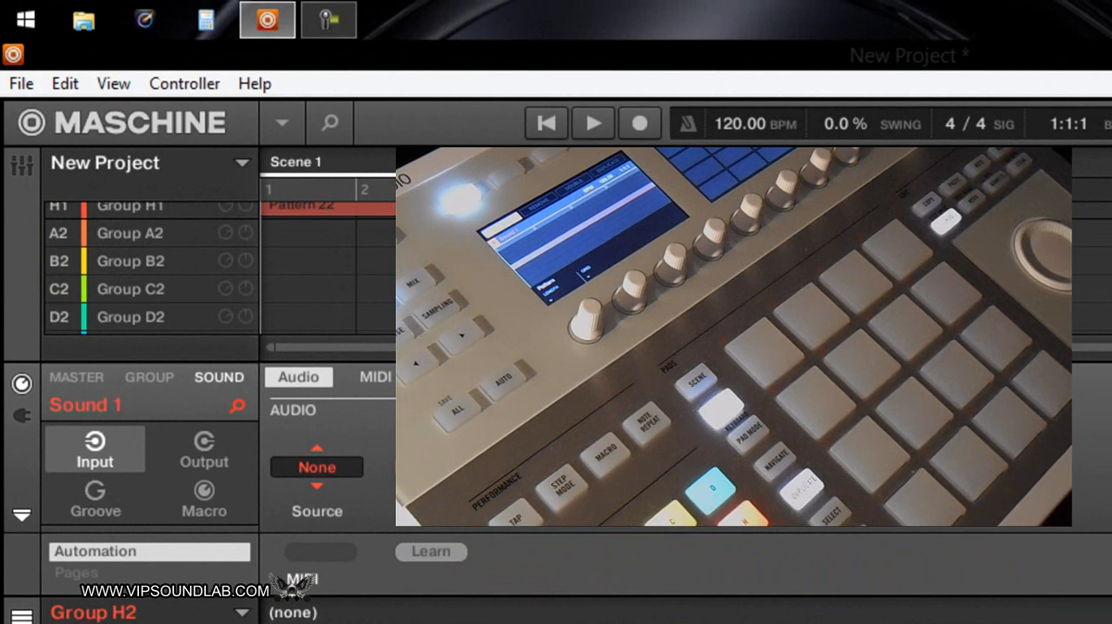
pyautogui.scroll(-3)
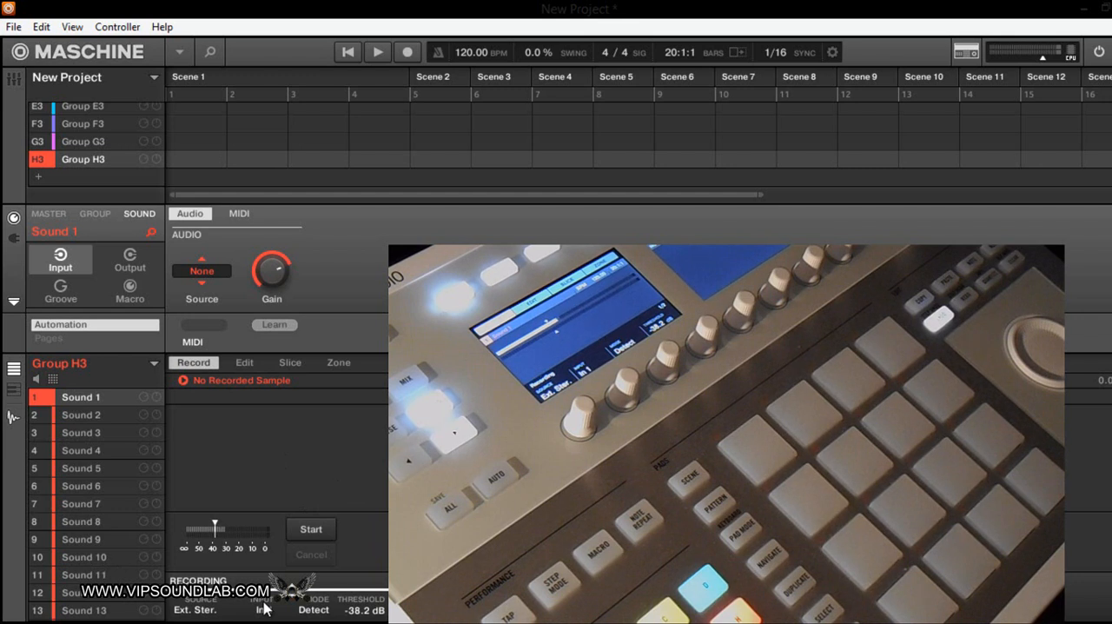
# Keep the recording source at Ext. Ster. and raise the threshold to -31.5 dB
pyautogui.click(195, 609)
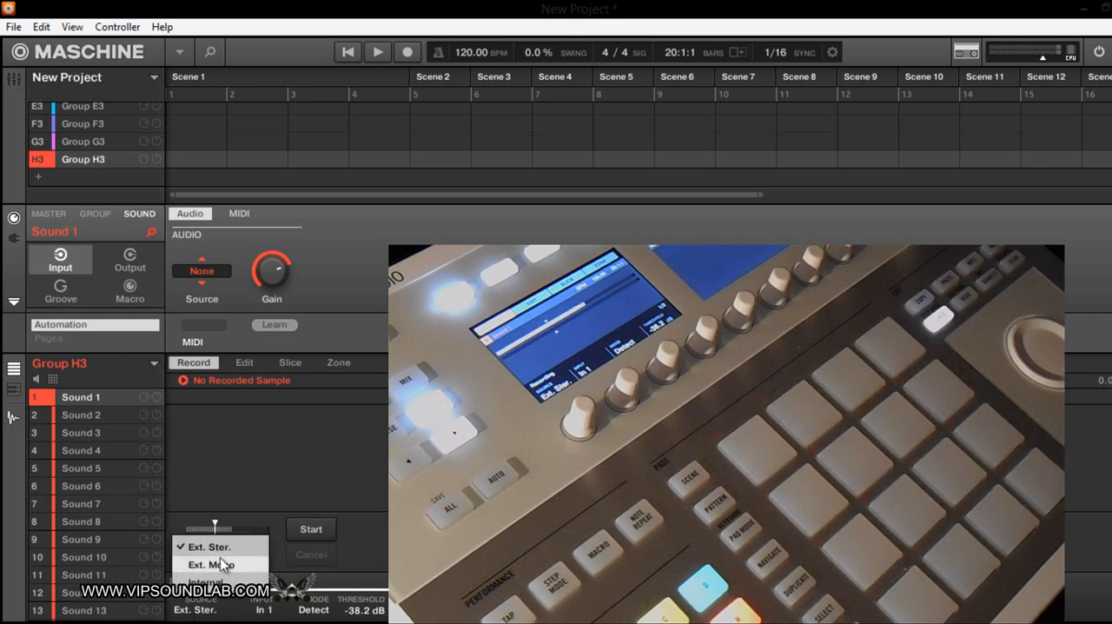
pyautogui.click(209, 564)
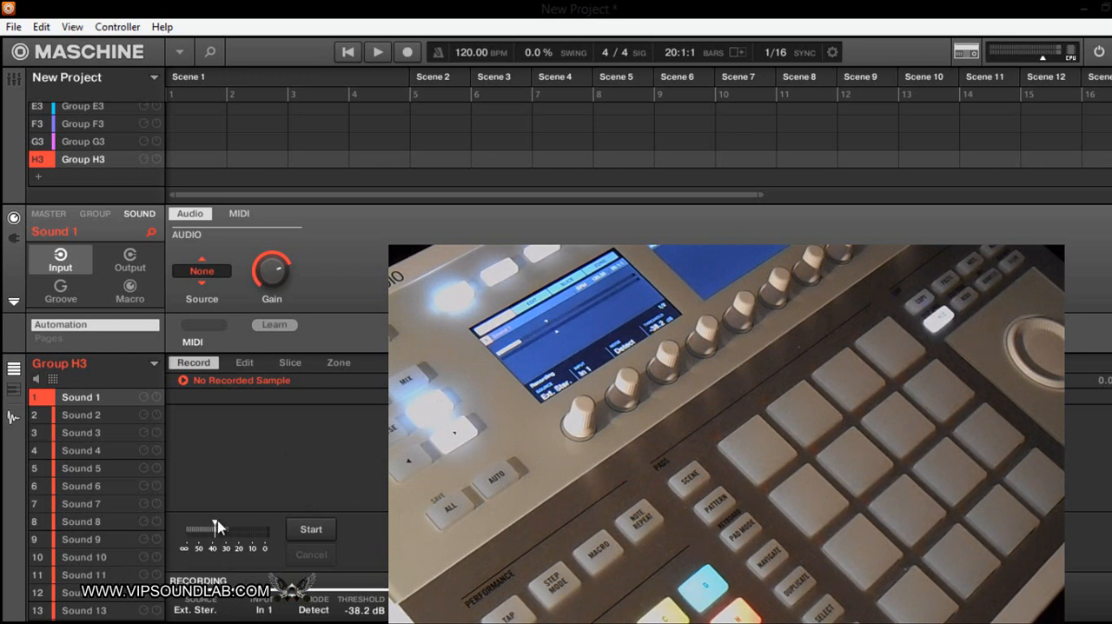
pyautogui.moveTo(218, 530); pyautogui.dragTo(248, 530)
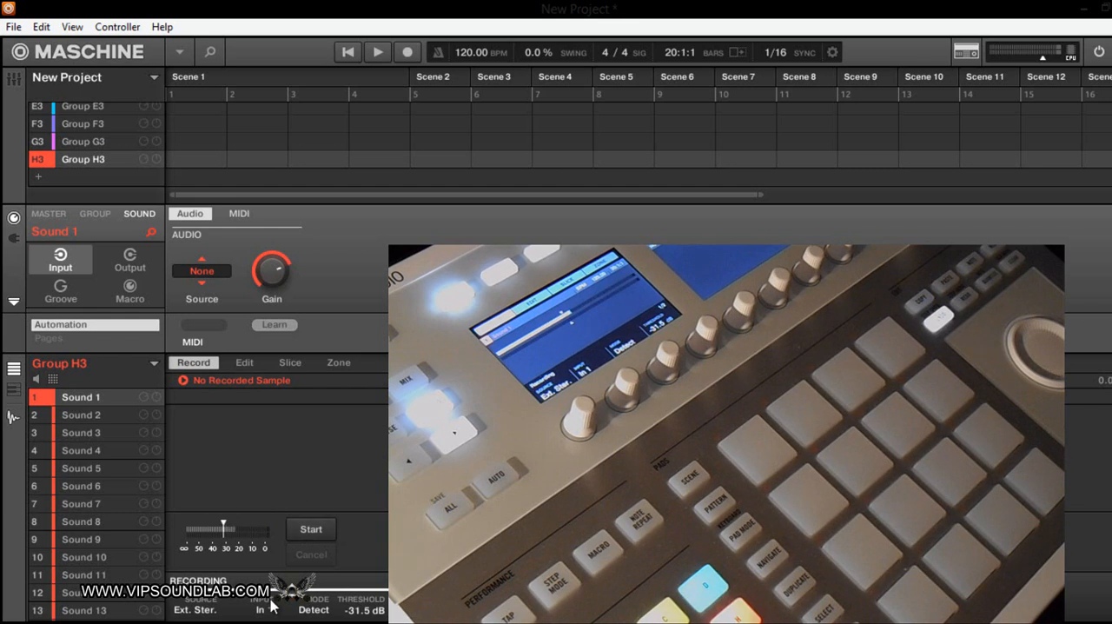
pyautogui.click(193, 609)
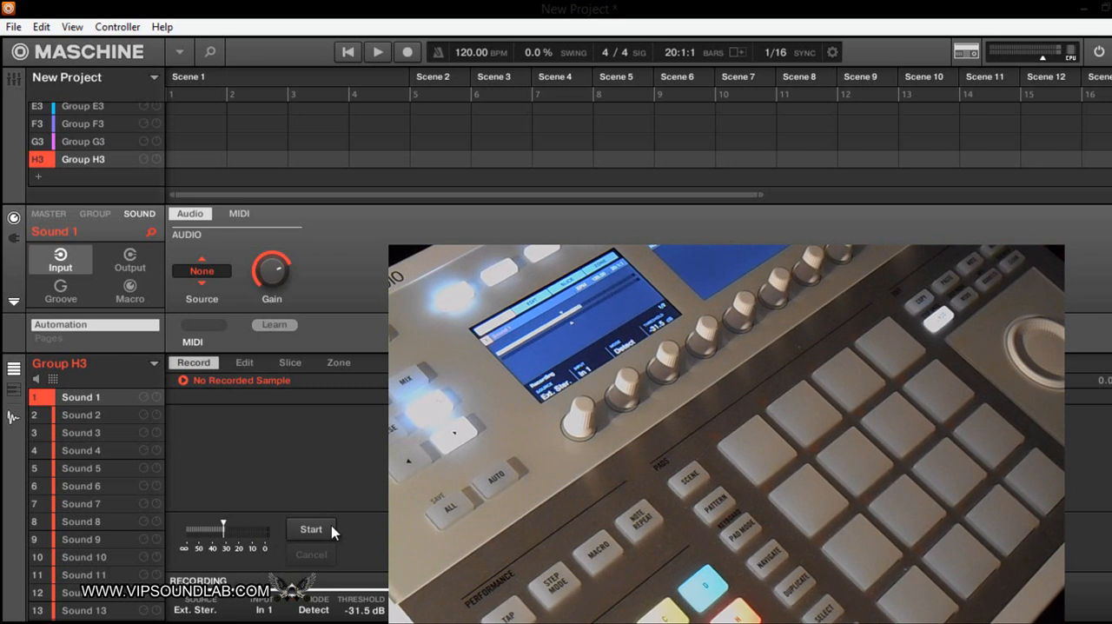
# Record a short voice take on Group H3 Sound 1, then dismiss the take thumbnail
pyautogui.click(311, 529)
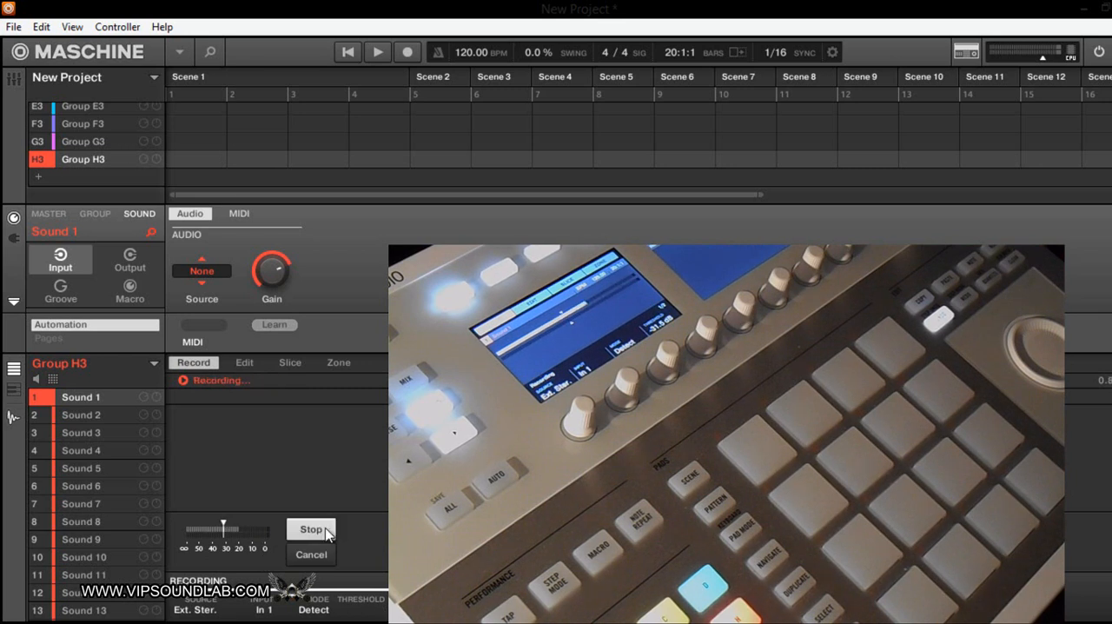
pyautogui.click(310, 529)
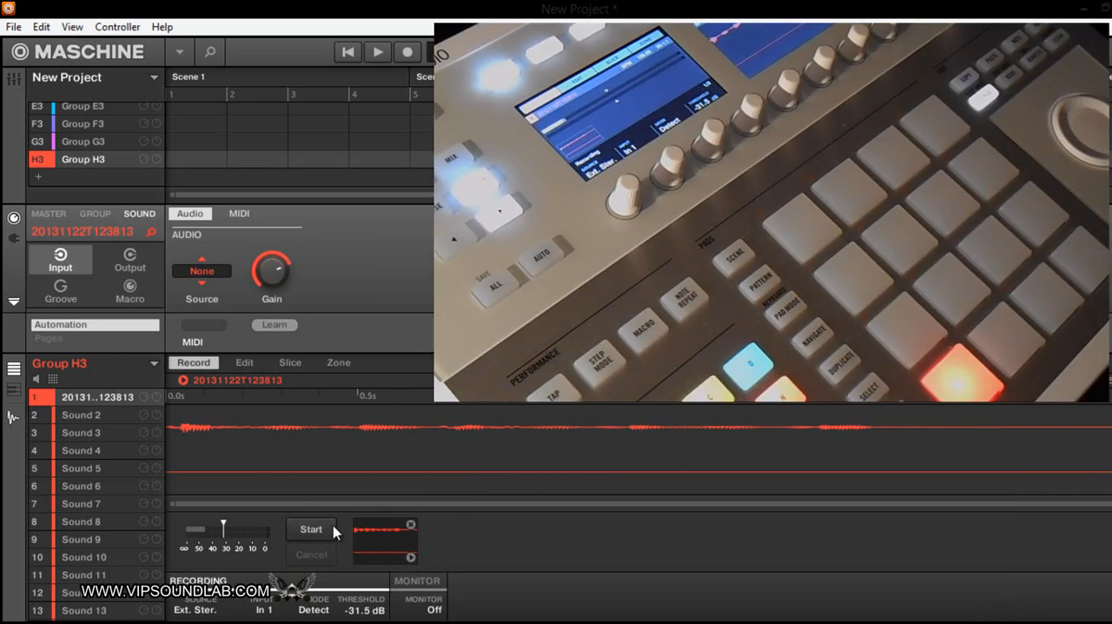
pyautogui.moveTo(769, 539)
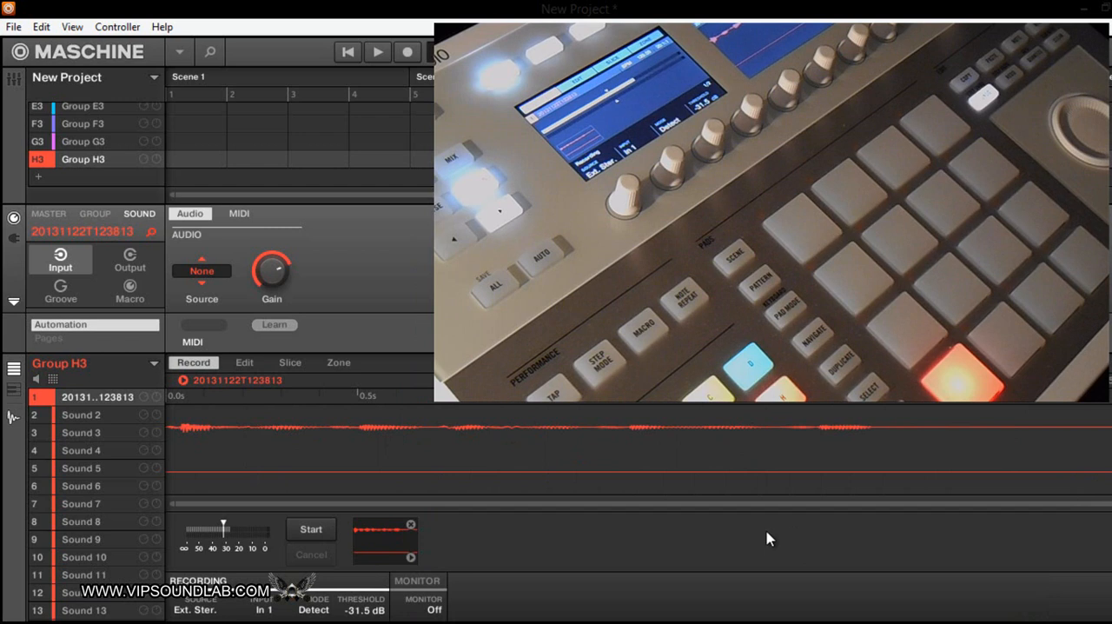
pyautogui.moveTo(435, 533)
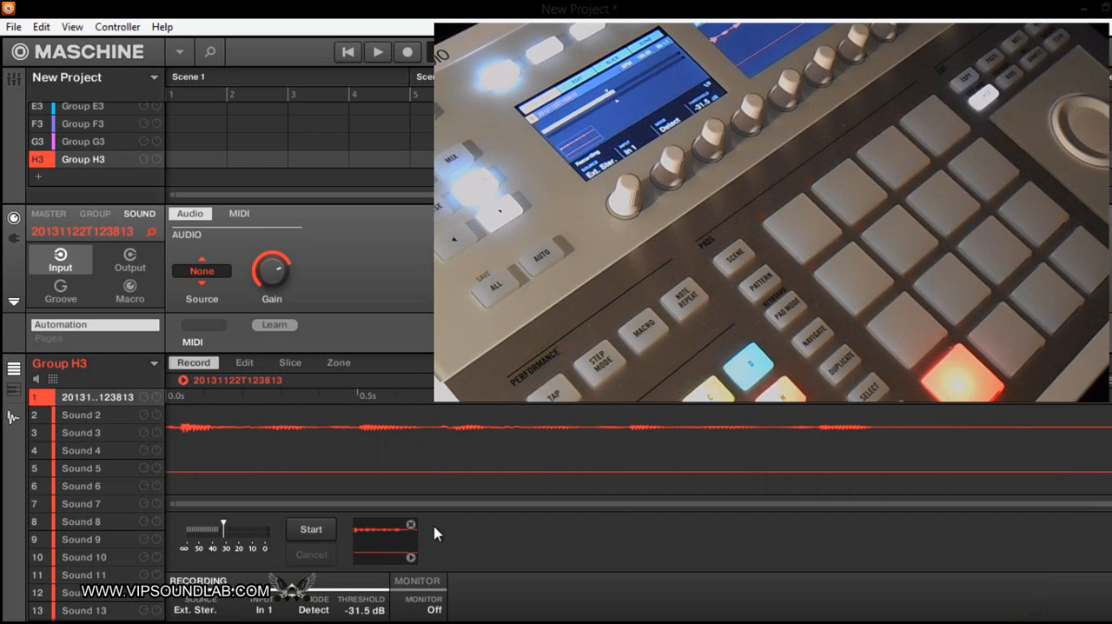
pyautogui.click(411, 524)
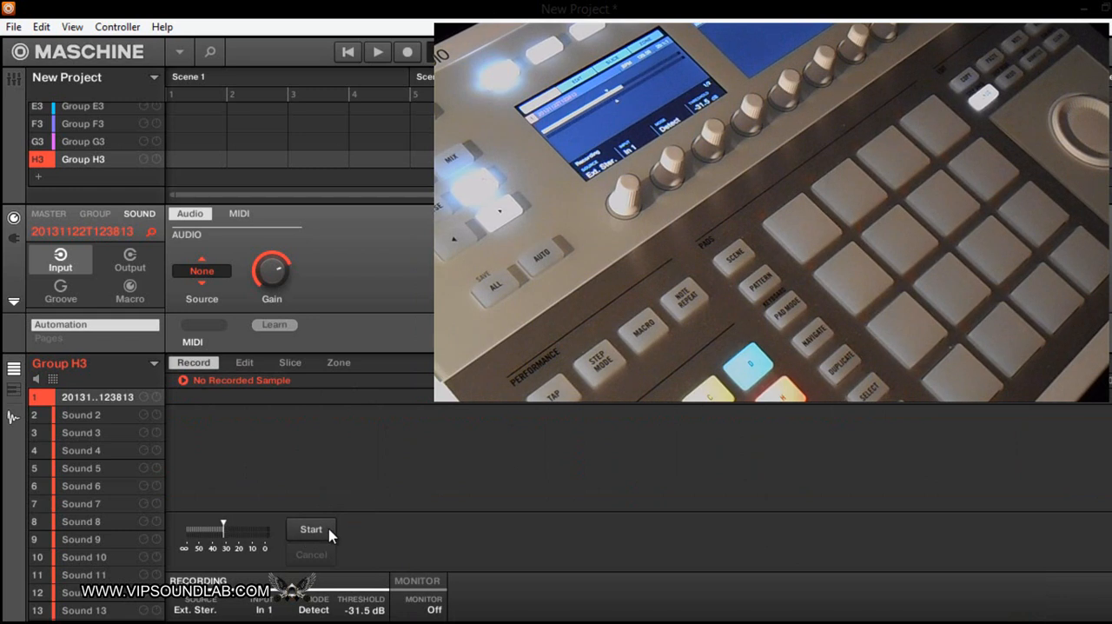
pyautogui.click(310, 529)
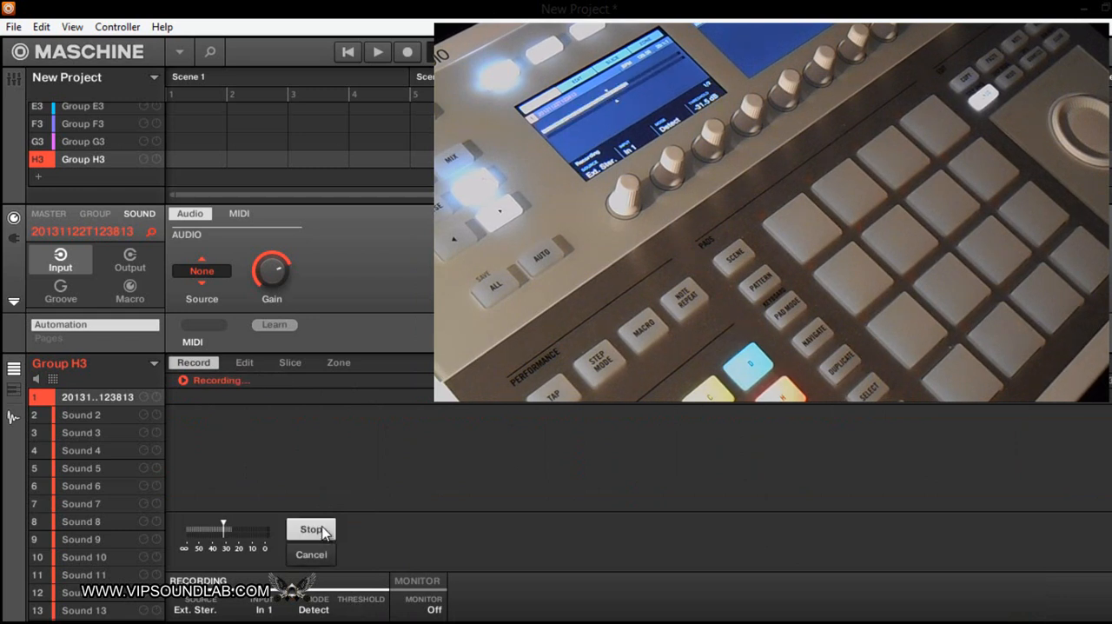
pyautogui.click(311, 529)
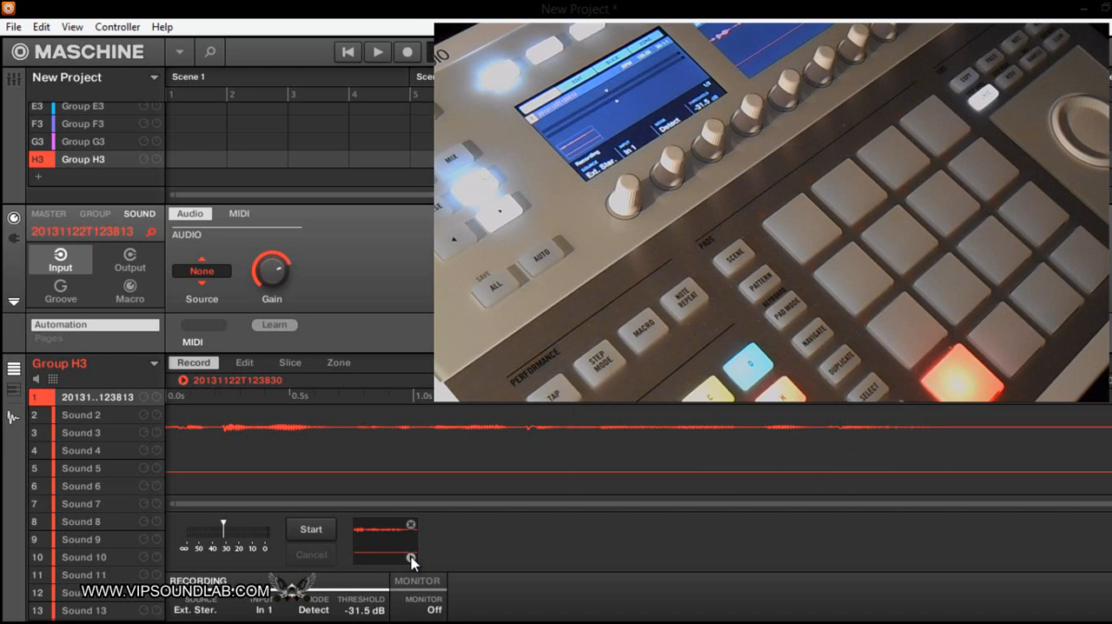
pyautogui.click(410, 524)
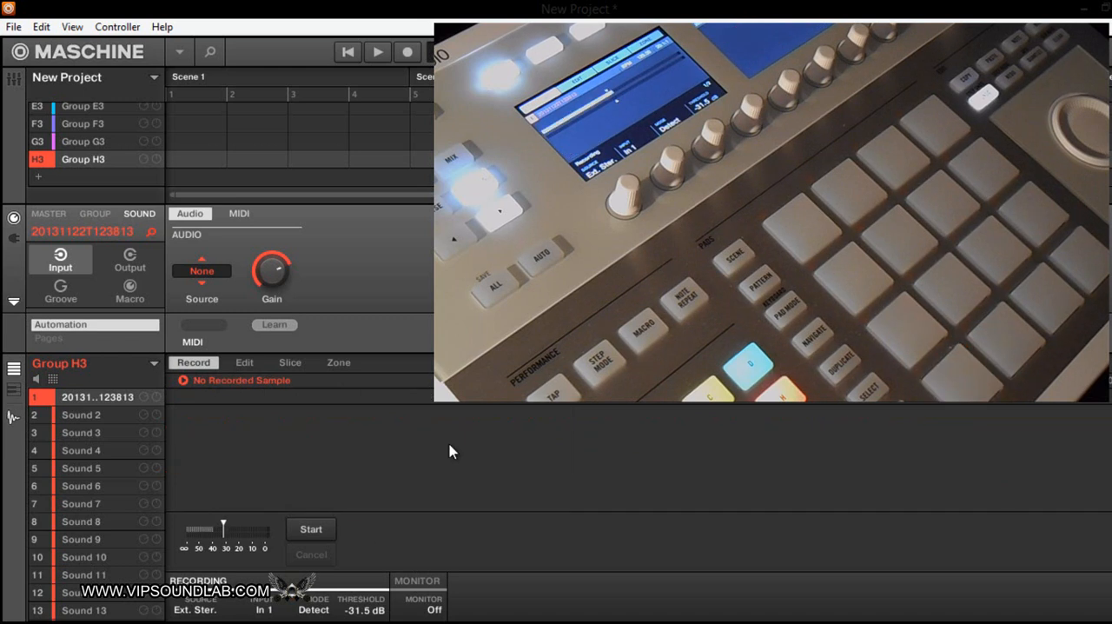